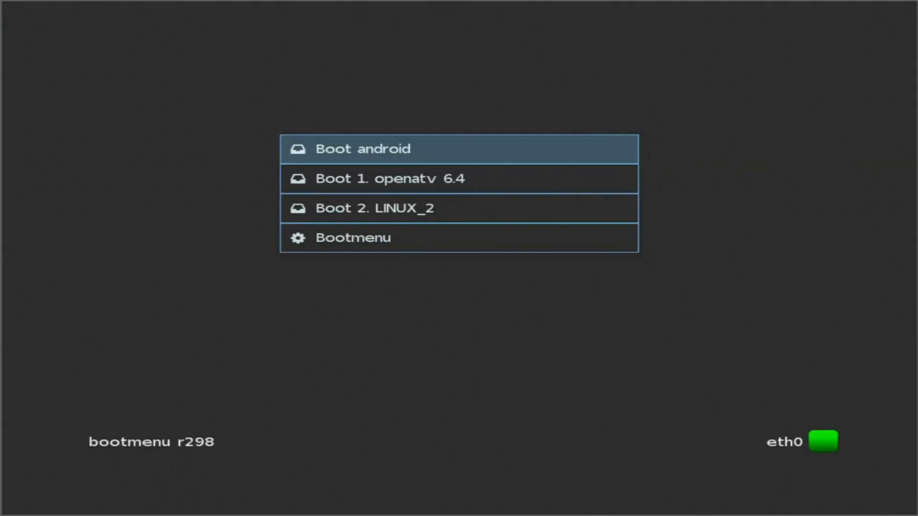
- List the online Enigma2 images available to flash, including OpenATV 6.4 current
key(Down)
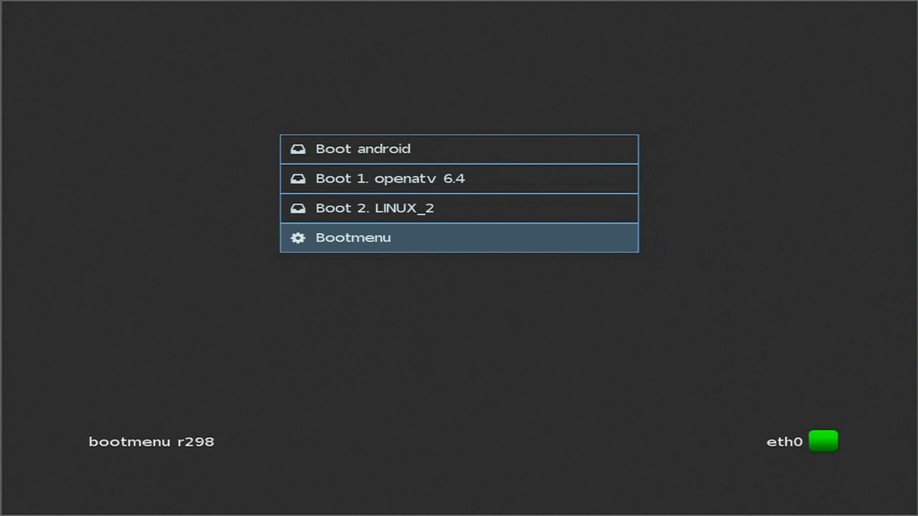
click(351, 238)
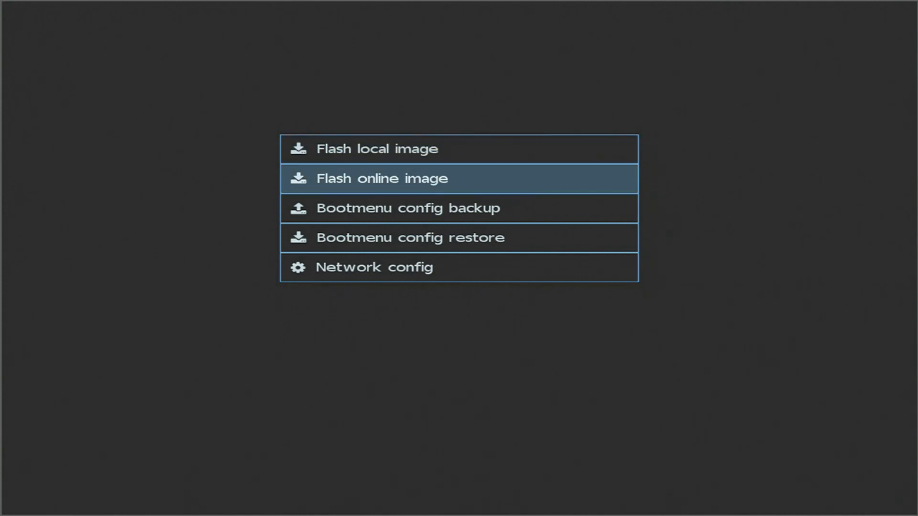
click(382, 178)
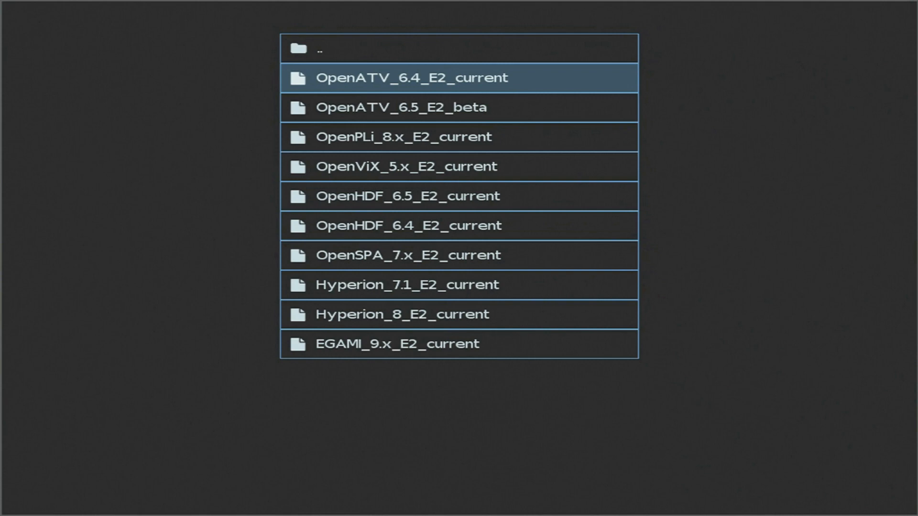
- Flash OpenATV_6.4_E2_current online and return to the boot choices
click(410, 78)
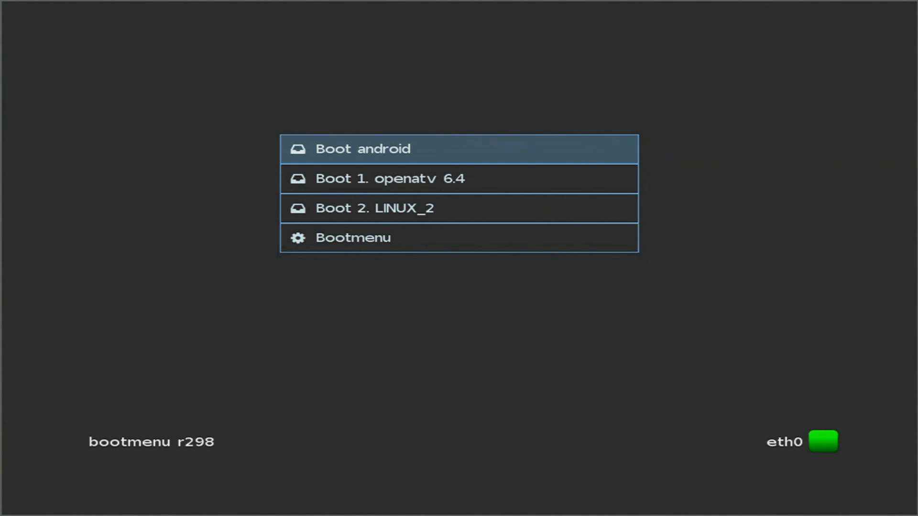
- Boot openatv 6.4 and choose 1080p output in the first-run Video Wizard
key(Down)
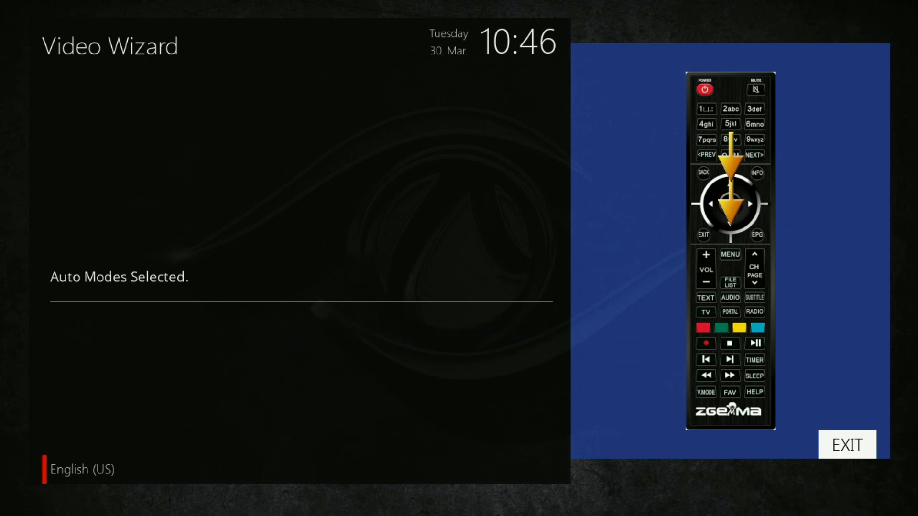
key(Enter)
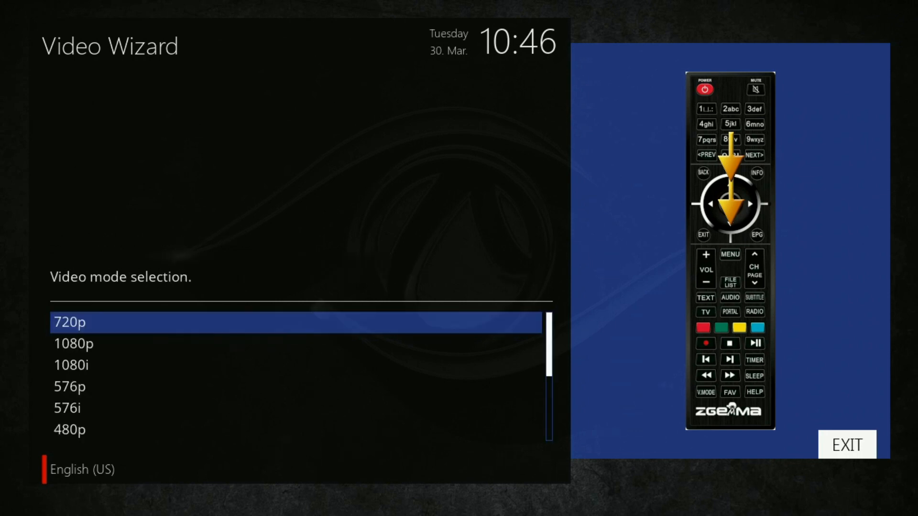
key(Down)
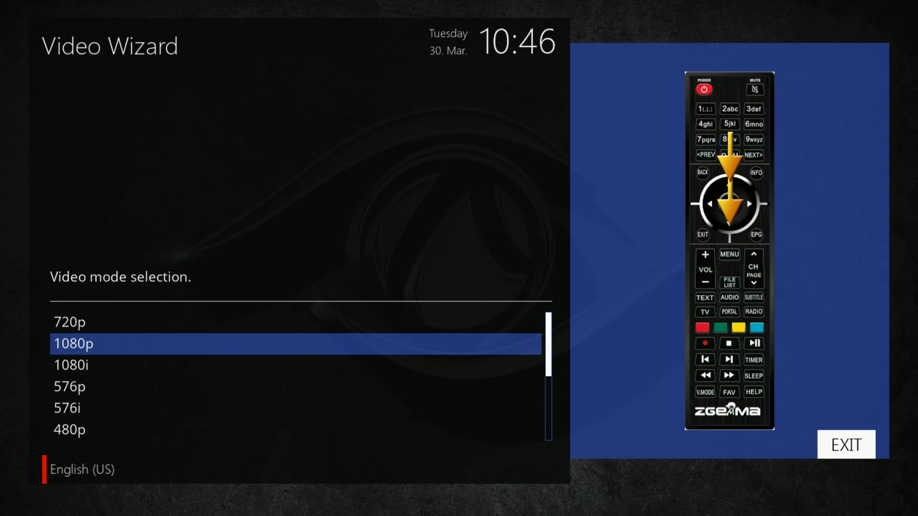
key(Enter)
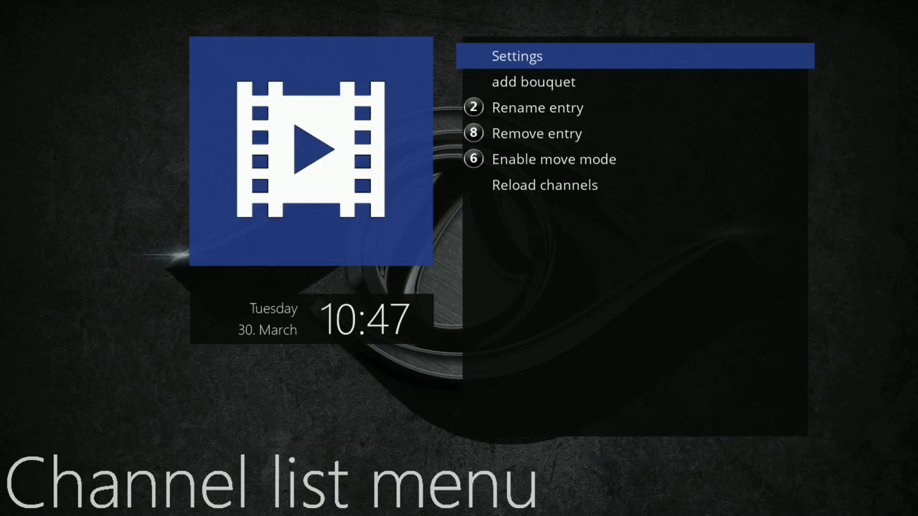
- Leave the Channel list menu and bring up the OpenATV Main menu
click(515, 55)
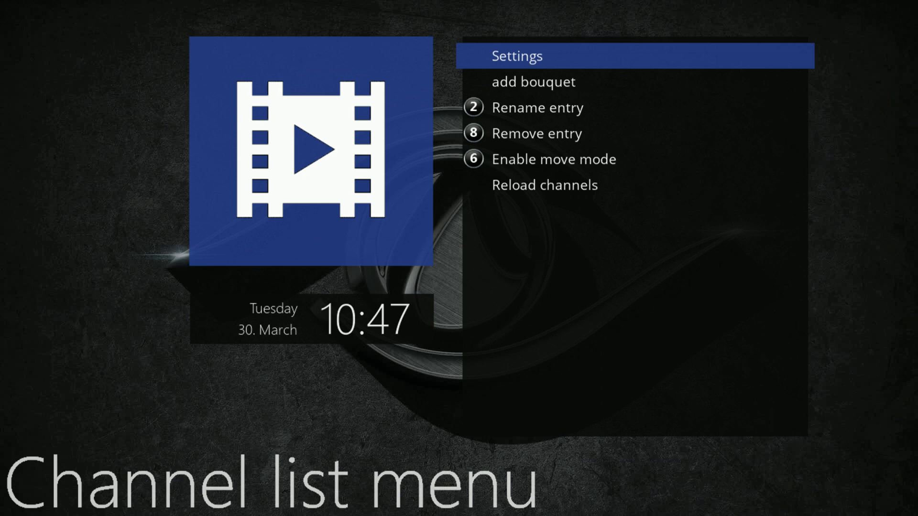
click(516, 55)
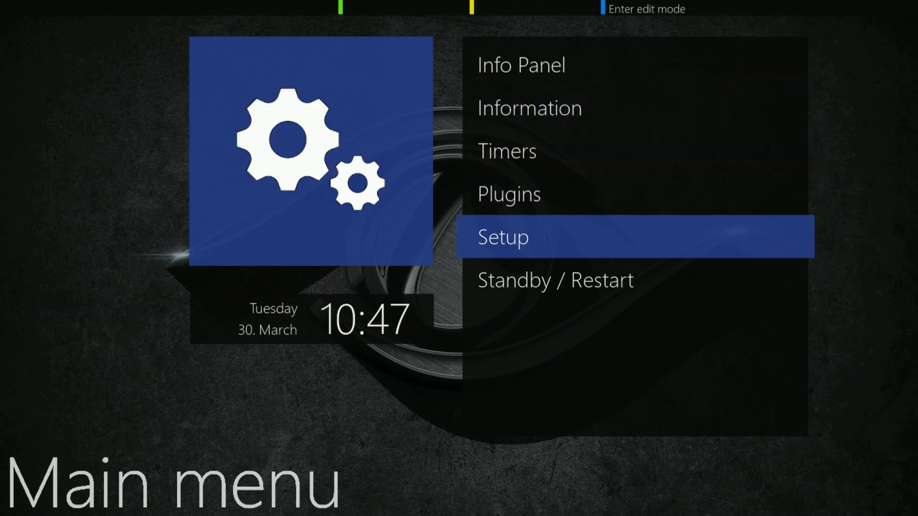
- Review tuner A's settings under Reception, run the empty Manual Scan and dismiss its warning
click(502, 236)
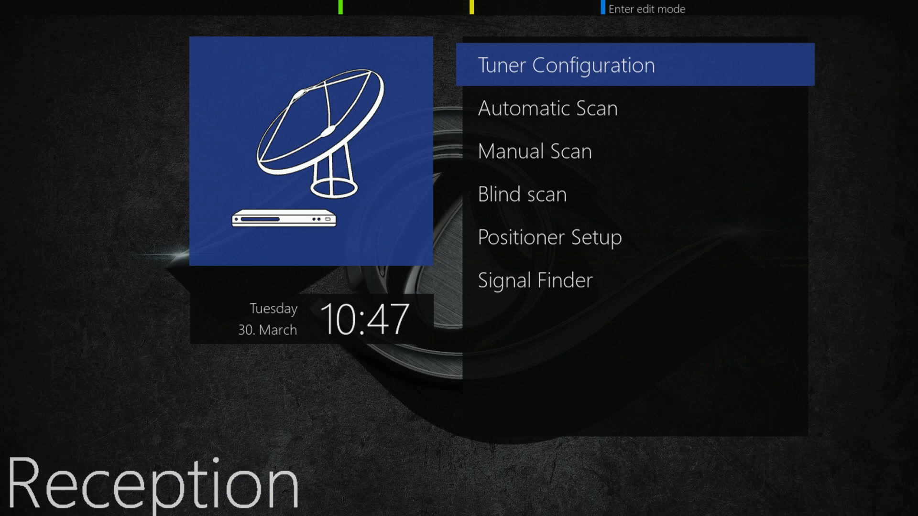
click(563, 64)
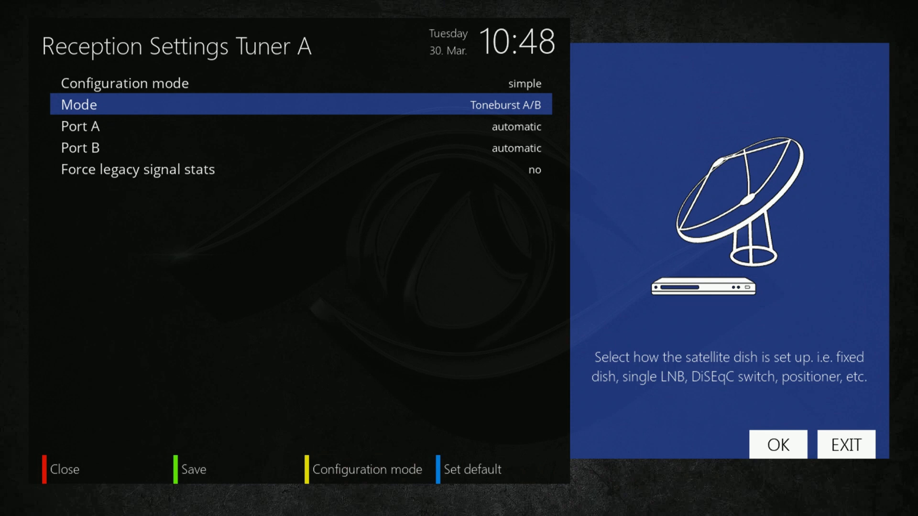
click(64, 469)
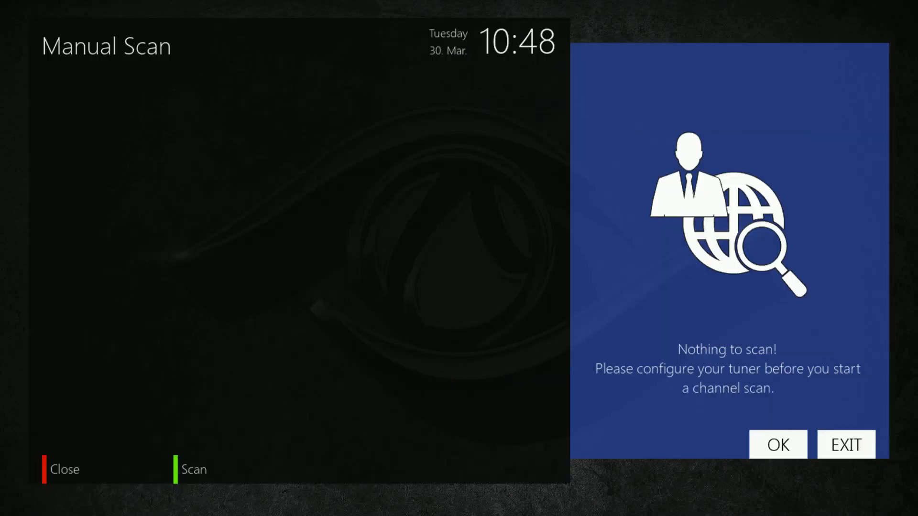
click(777, 445)
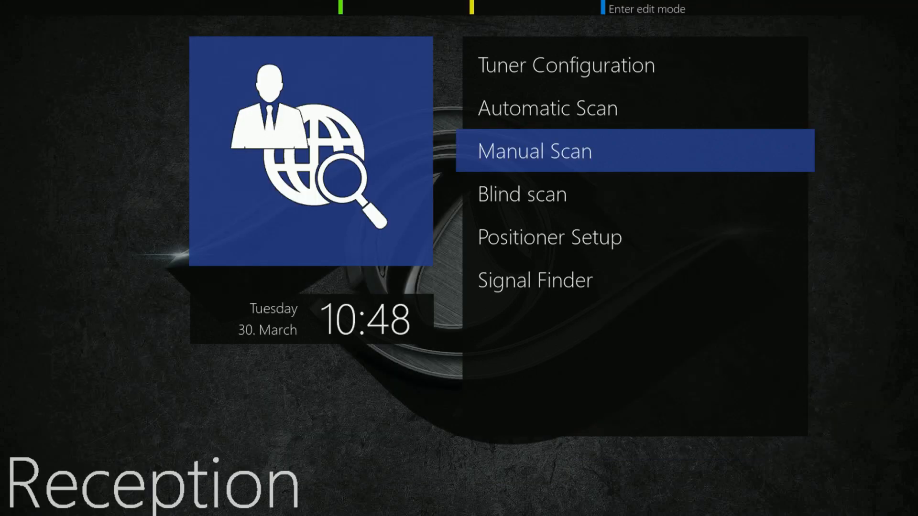
key(Down)
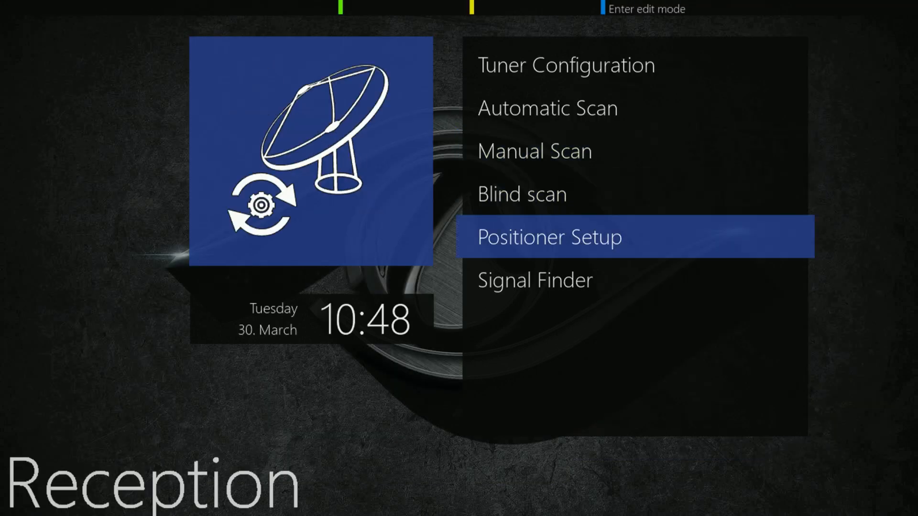